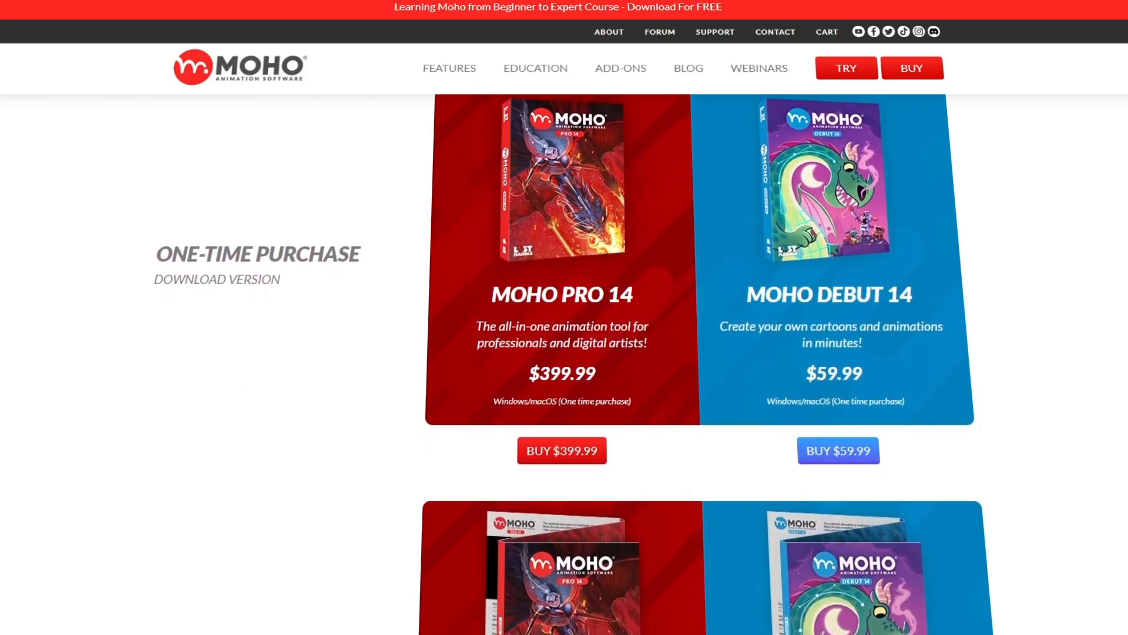
Scroll the buy page down to the physical-version Moho Pro 14 and Debut 14 price cards.
scroll(down, 3)
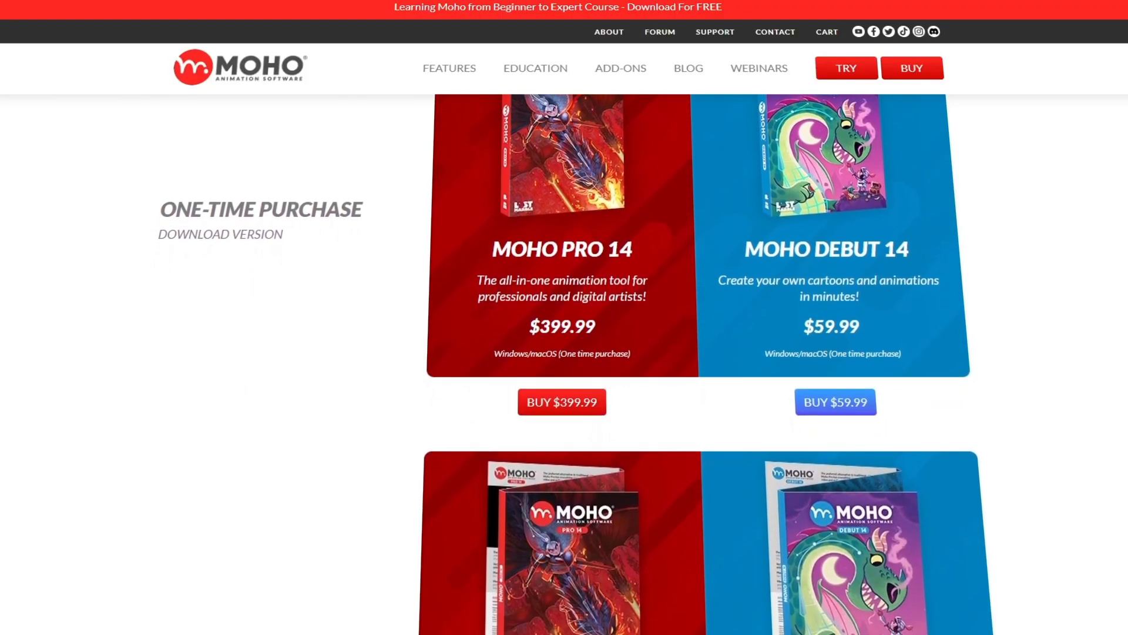
scroll(down, 3)
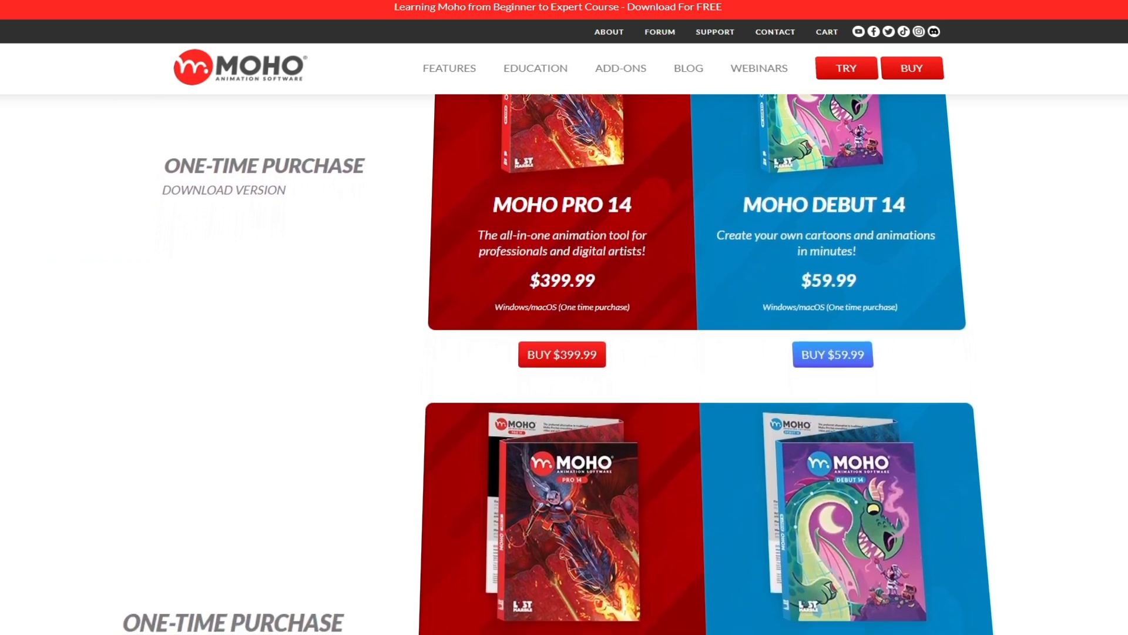
scroll(down, 3)
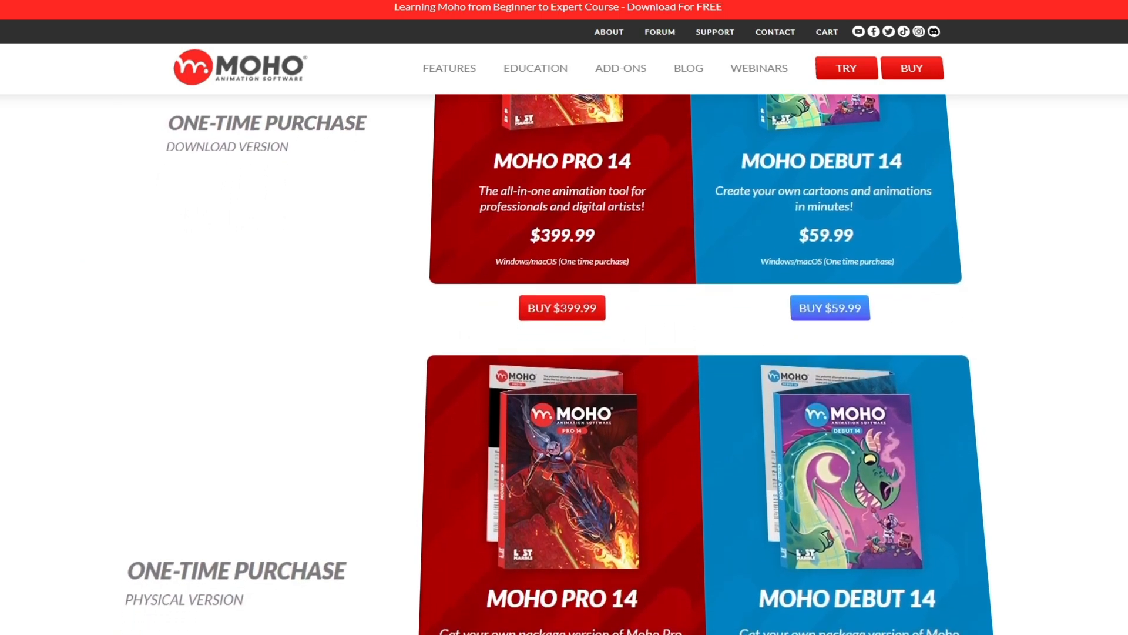
scroll(down, 3)
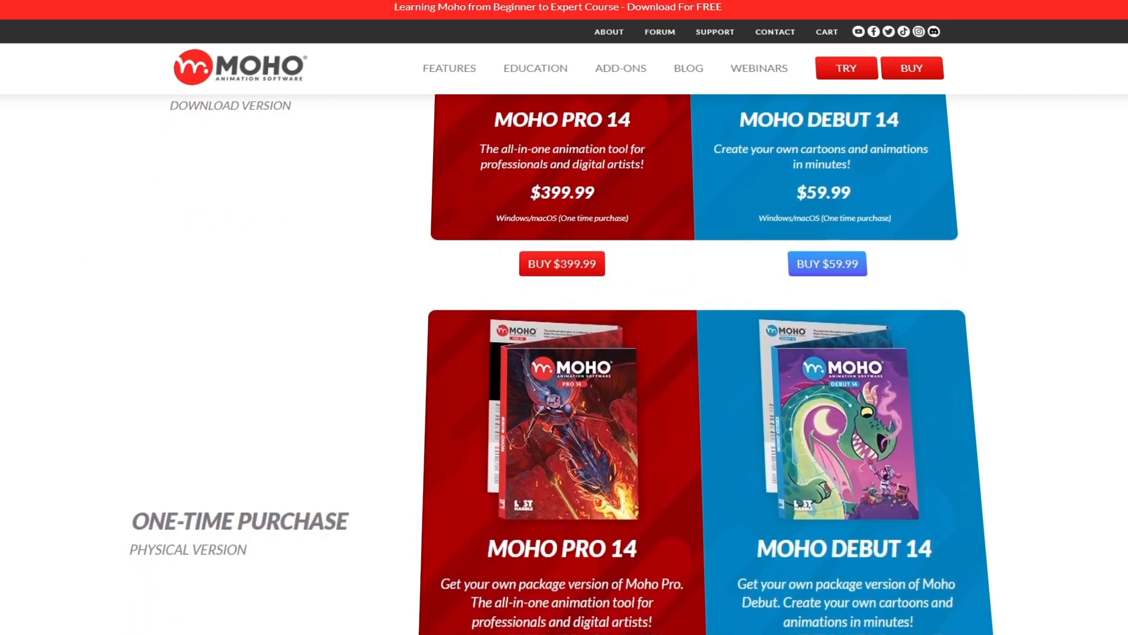
scroll(down, 3)
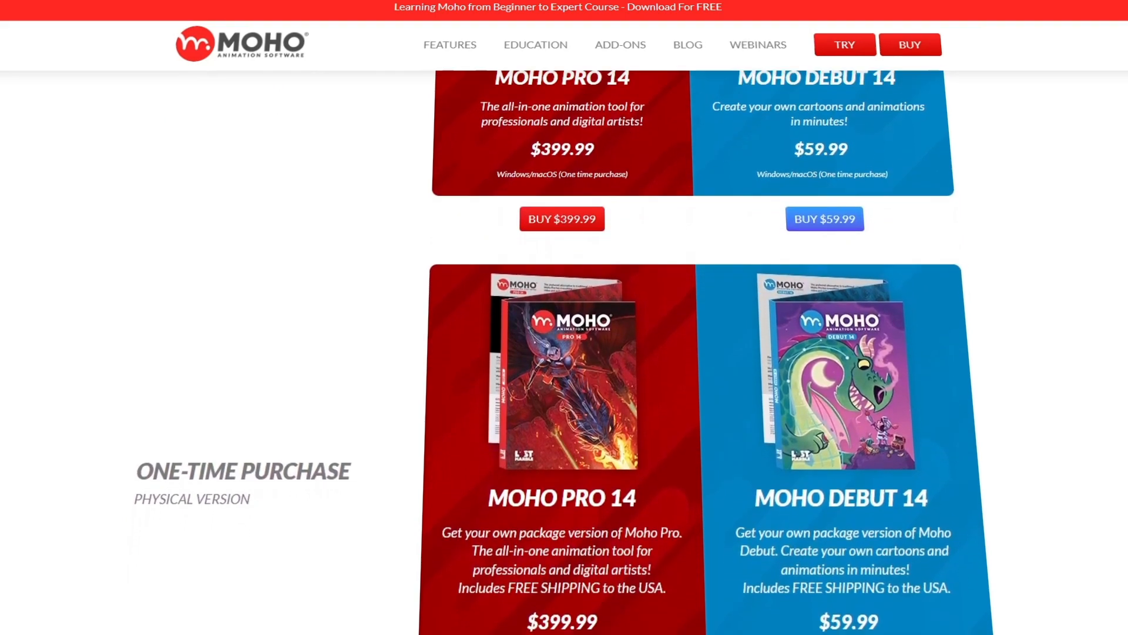
scroll(down, 3)
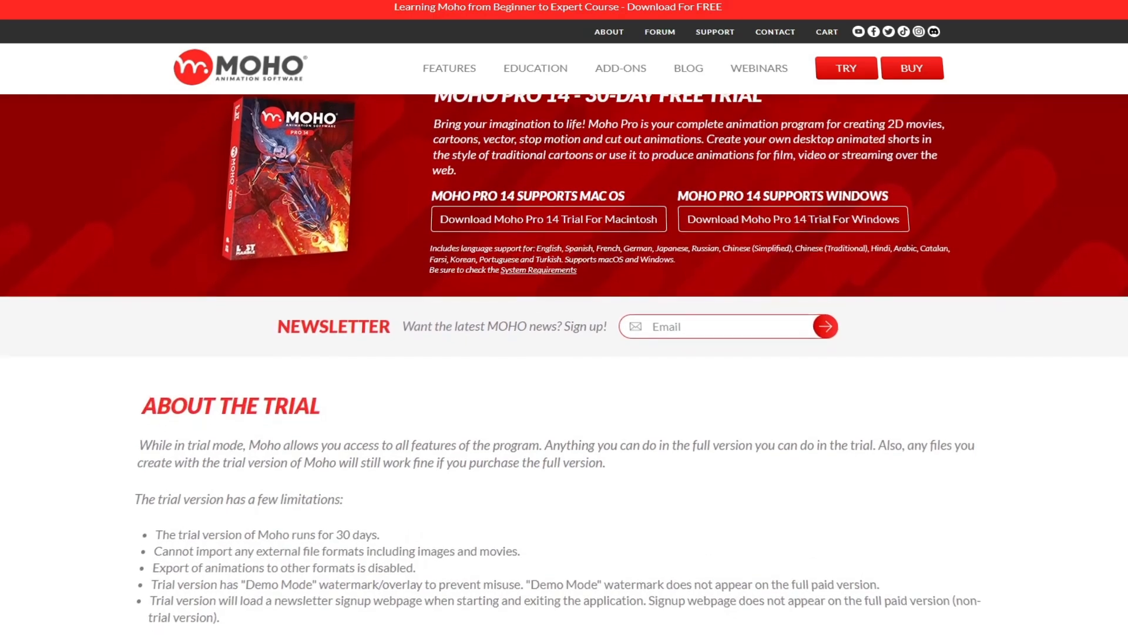
Scroll the Moho Pro 14 trial page down to the About the Trial limitations list.
scroll(down, 3)
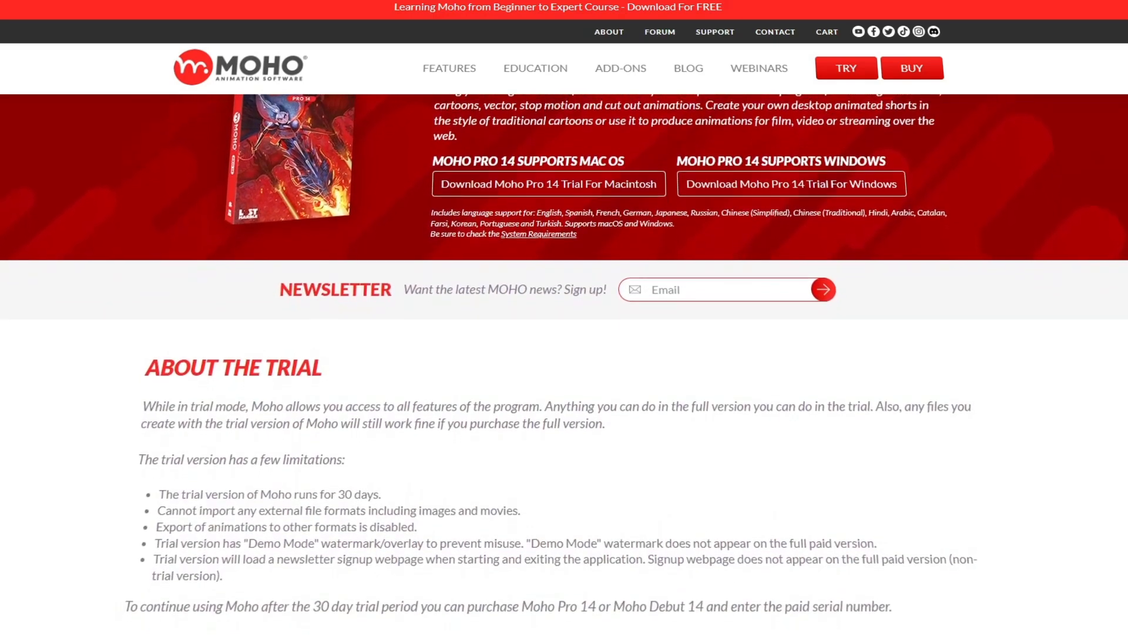
scroll(down, 3)
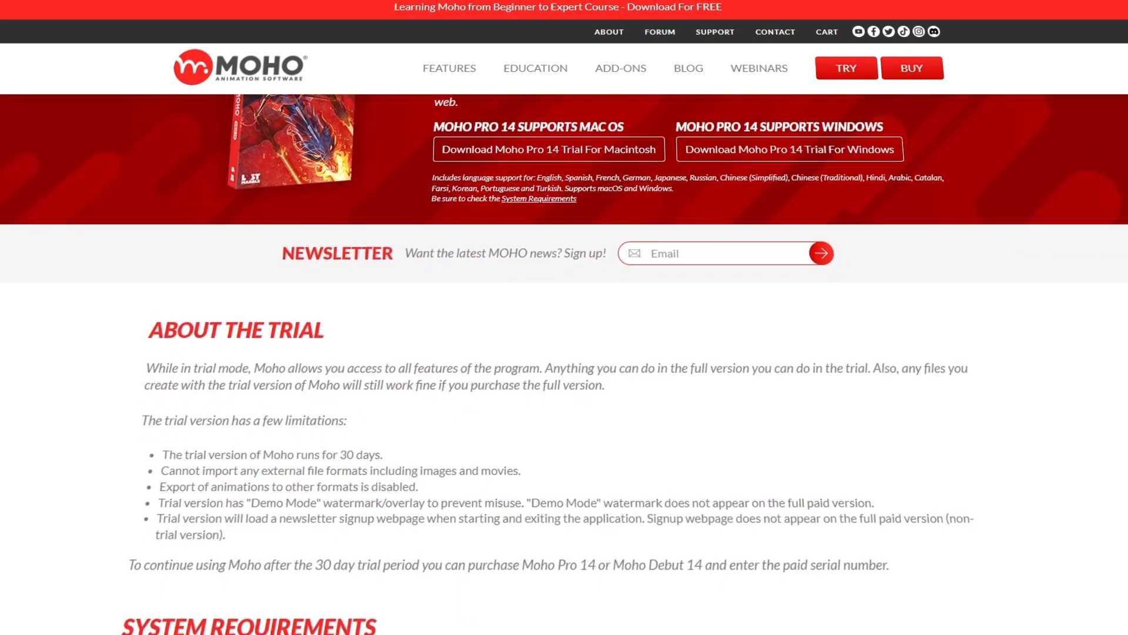
scroll(down, 3)
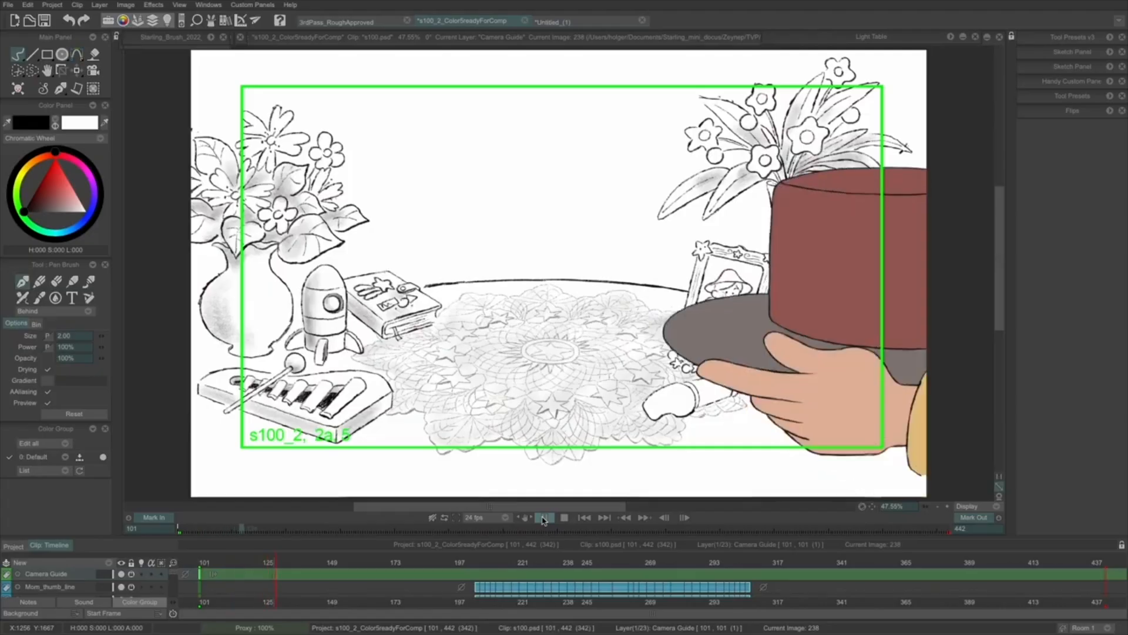
Play the cake-scene clip from the playback bar beneath the canvas.
click(544, 517)
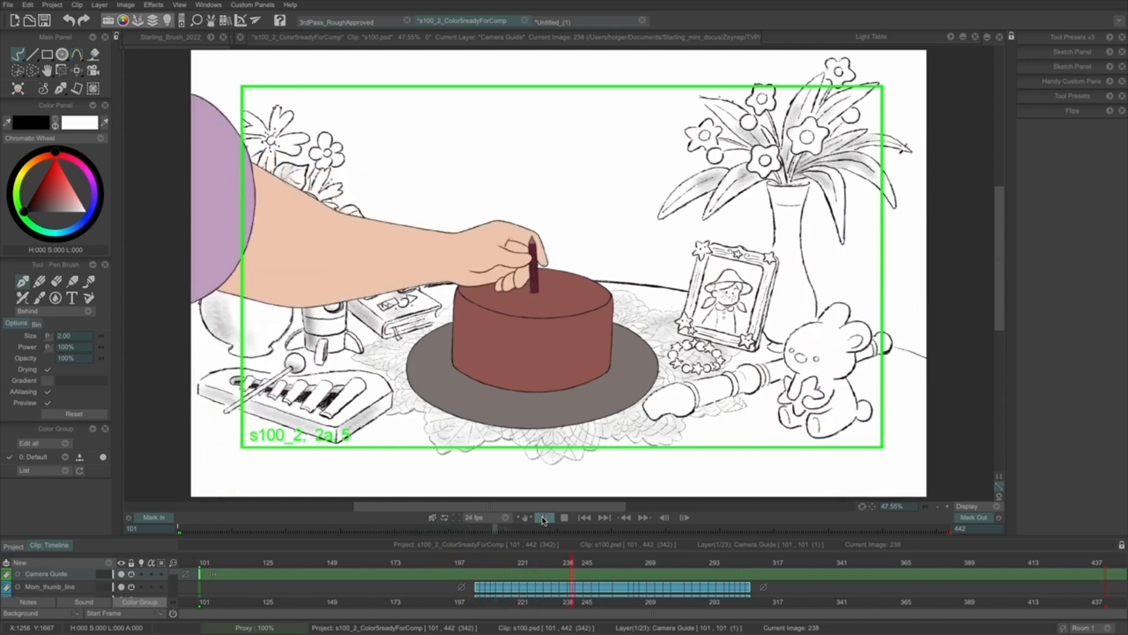
click(541, 518)
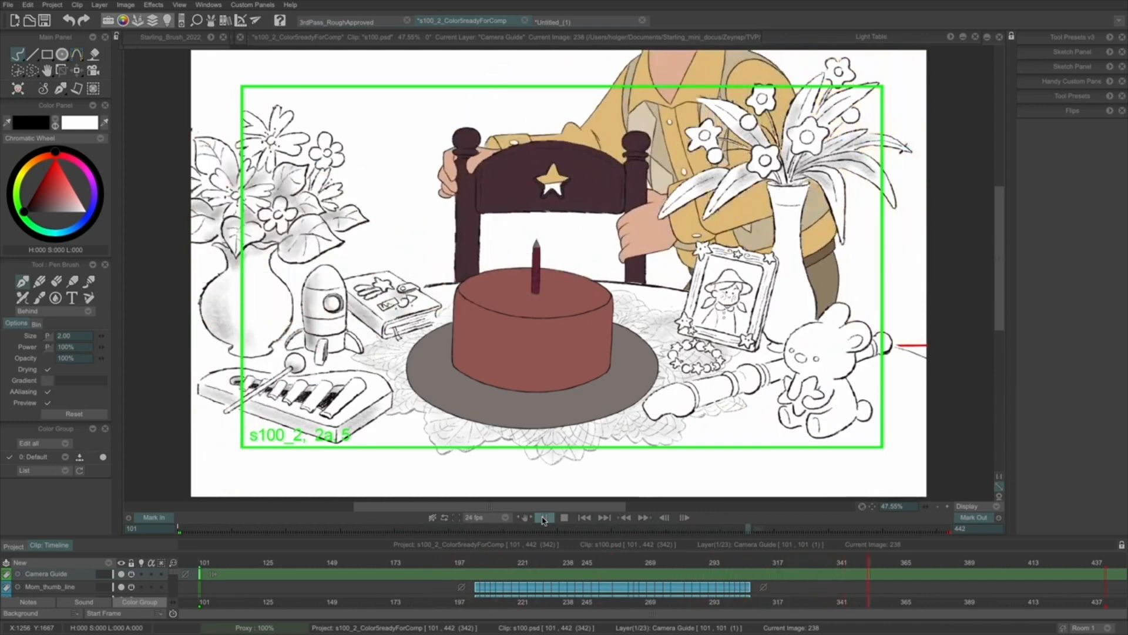